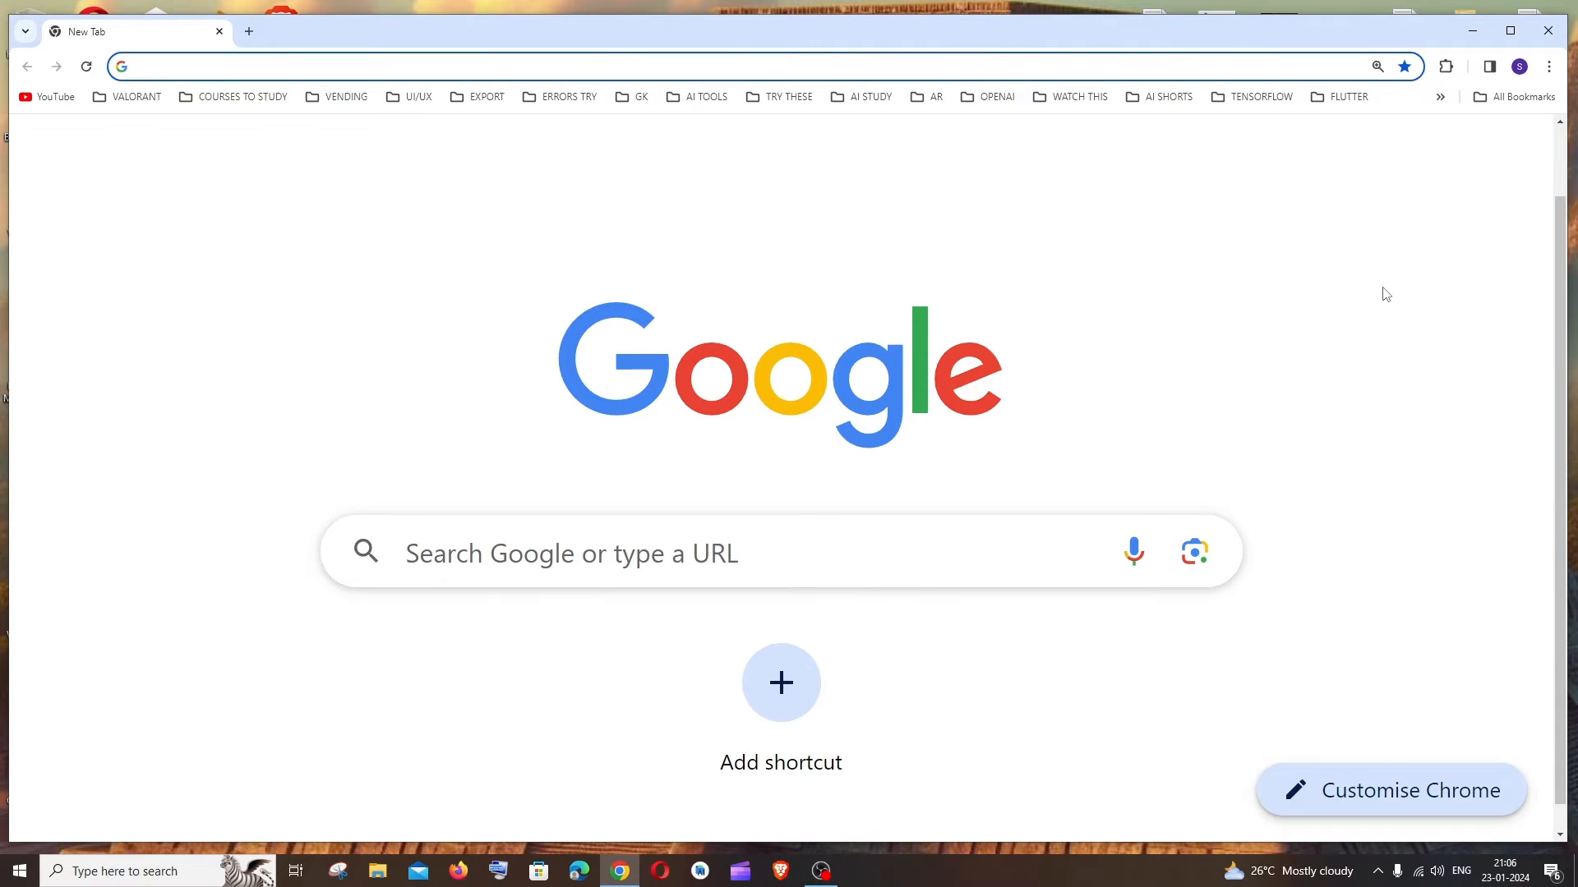
{"action": "mouse_move", "coordinate": [1456, 217]}
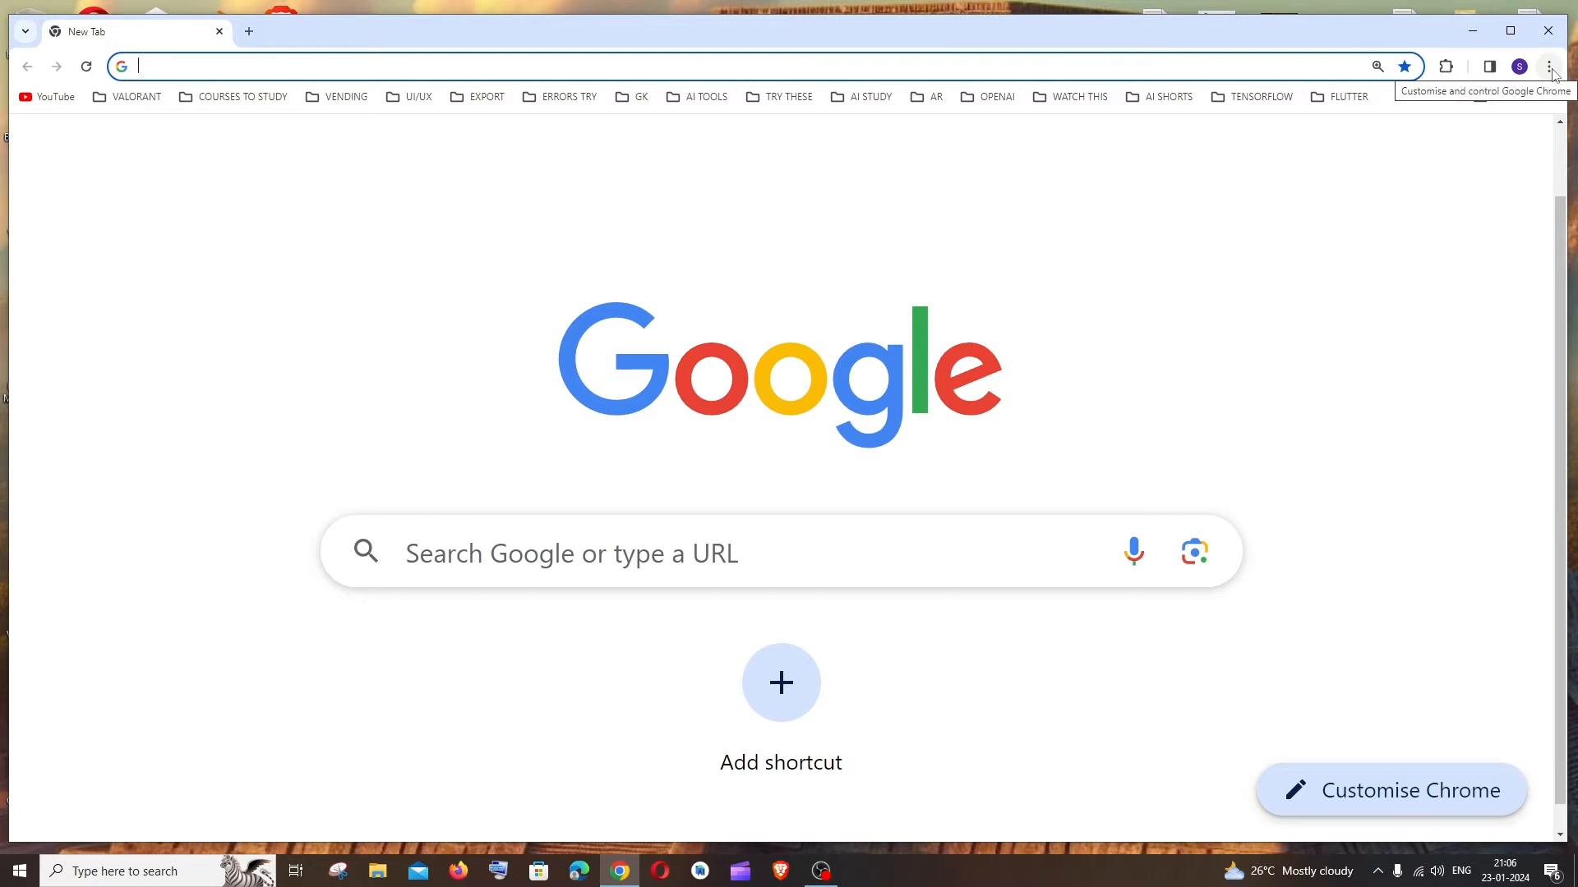
Step: Go to Chrome Settings via the Customize and control menu
{"action": "left_click", "coordinate": [1570, 66]}
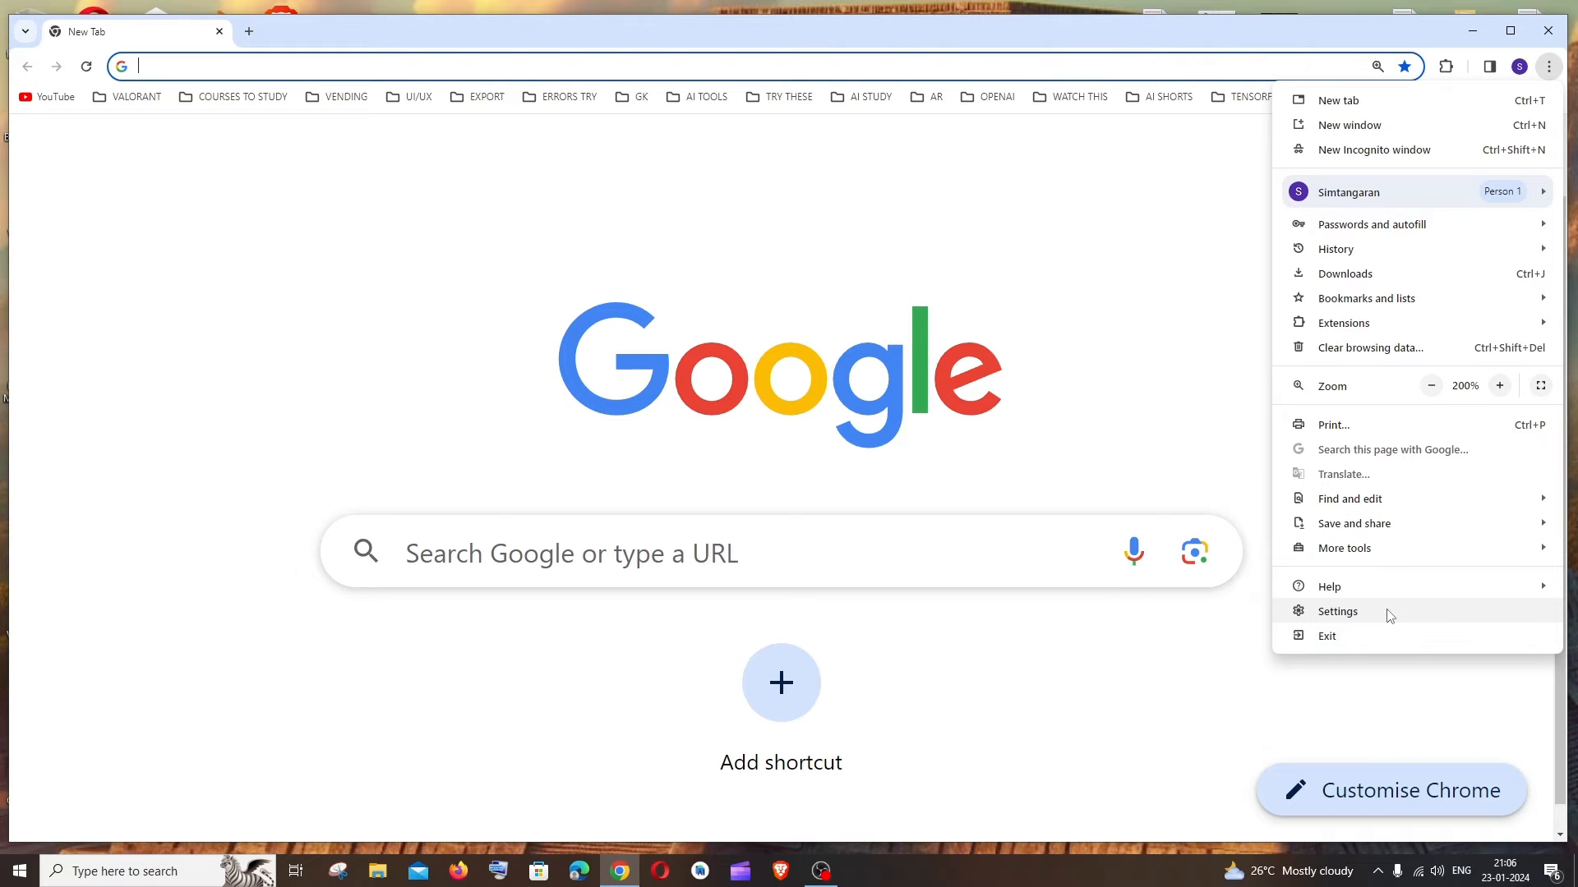
{"action": "left_click", "coordinate": [1338, 611]}
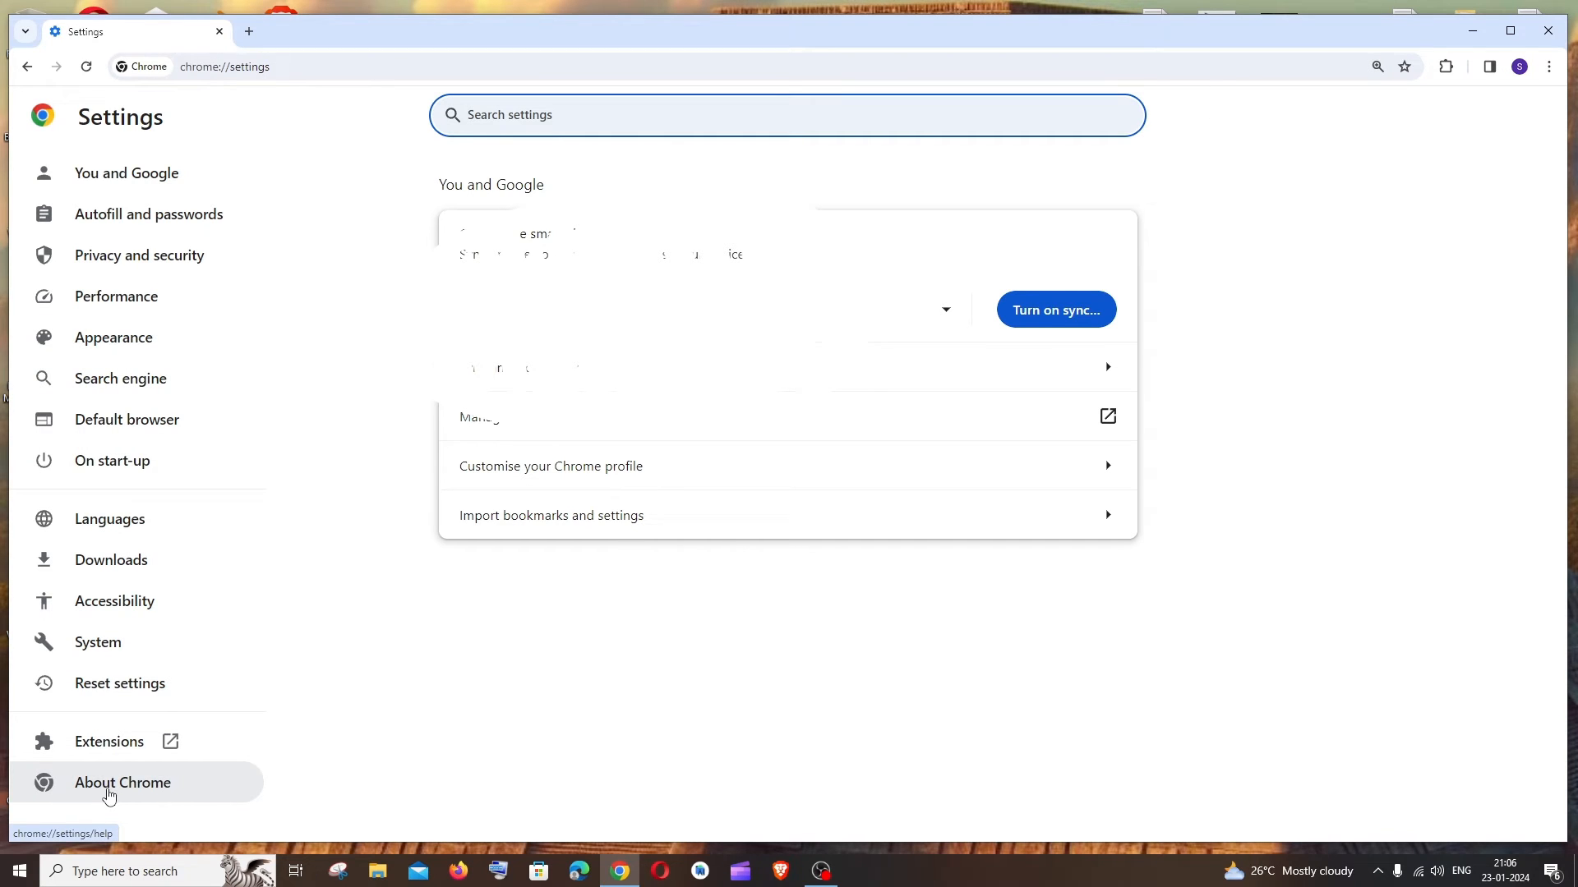
Step: Show About Chrome, confirming version 120.0.6099.225 is up to date
{"action": "left_click", "coordinate": [121, 782]}
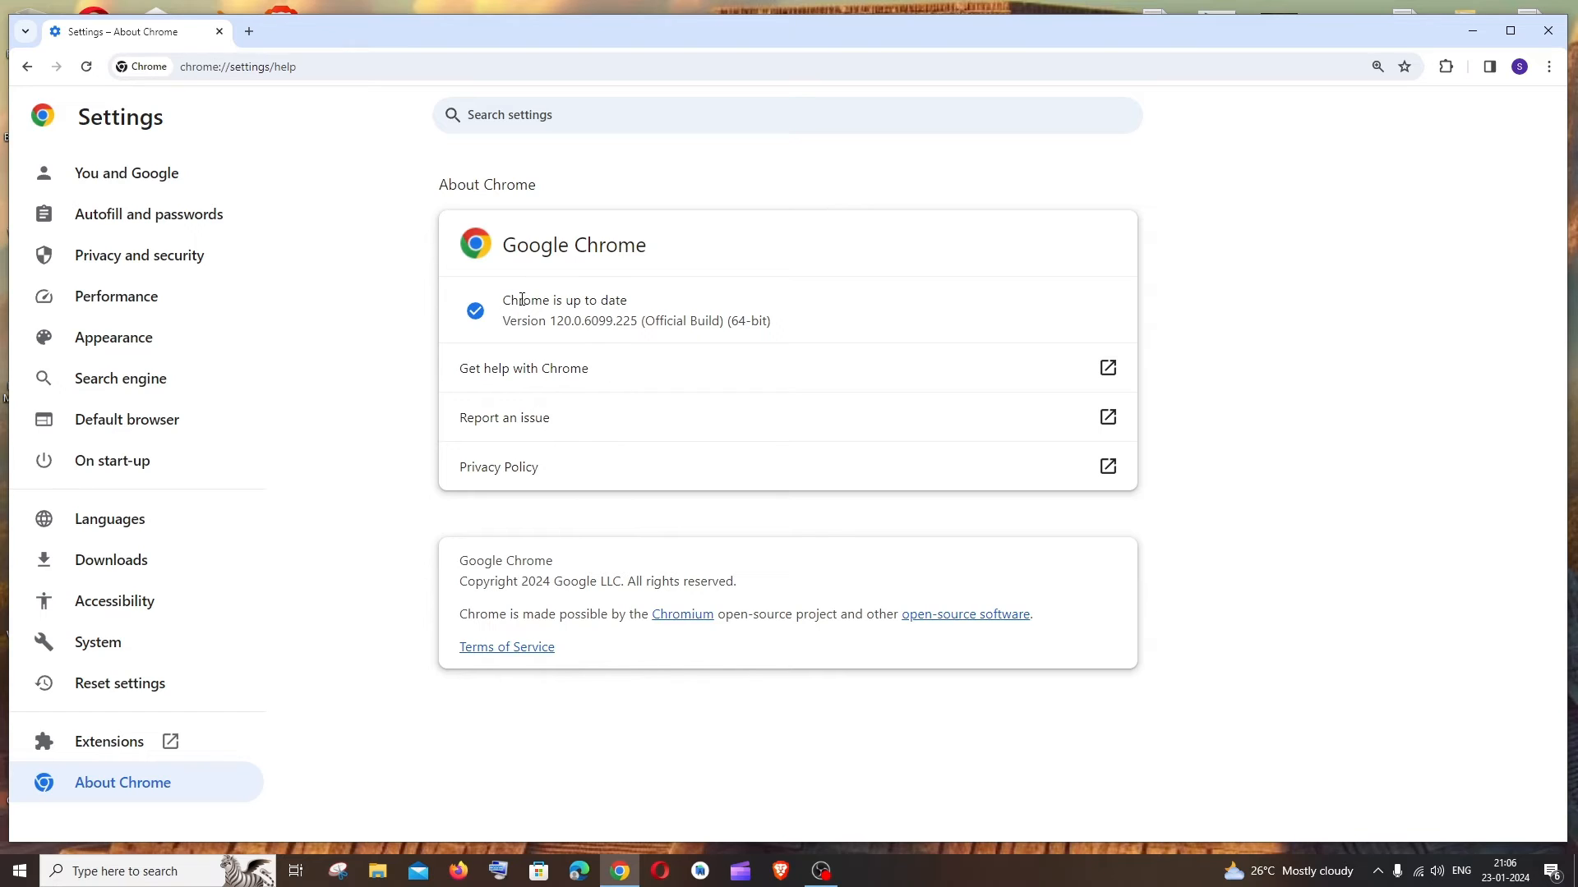
{"action": "mouse_move", "coordinate": [503, 329]}
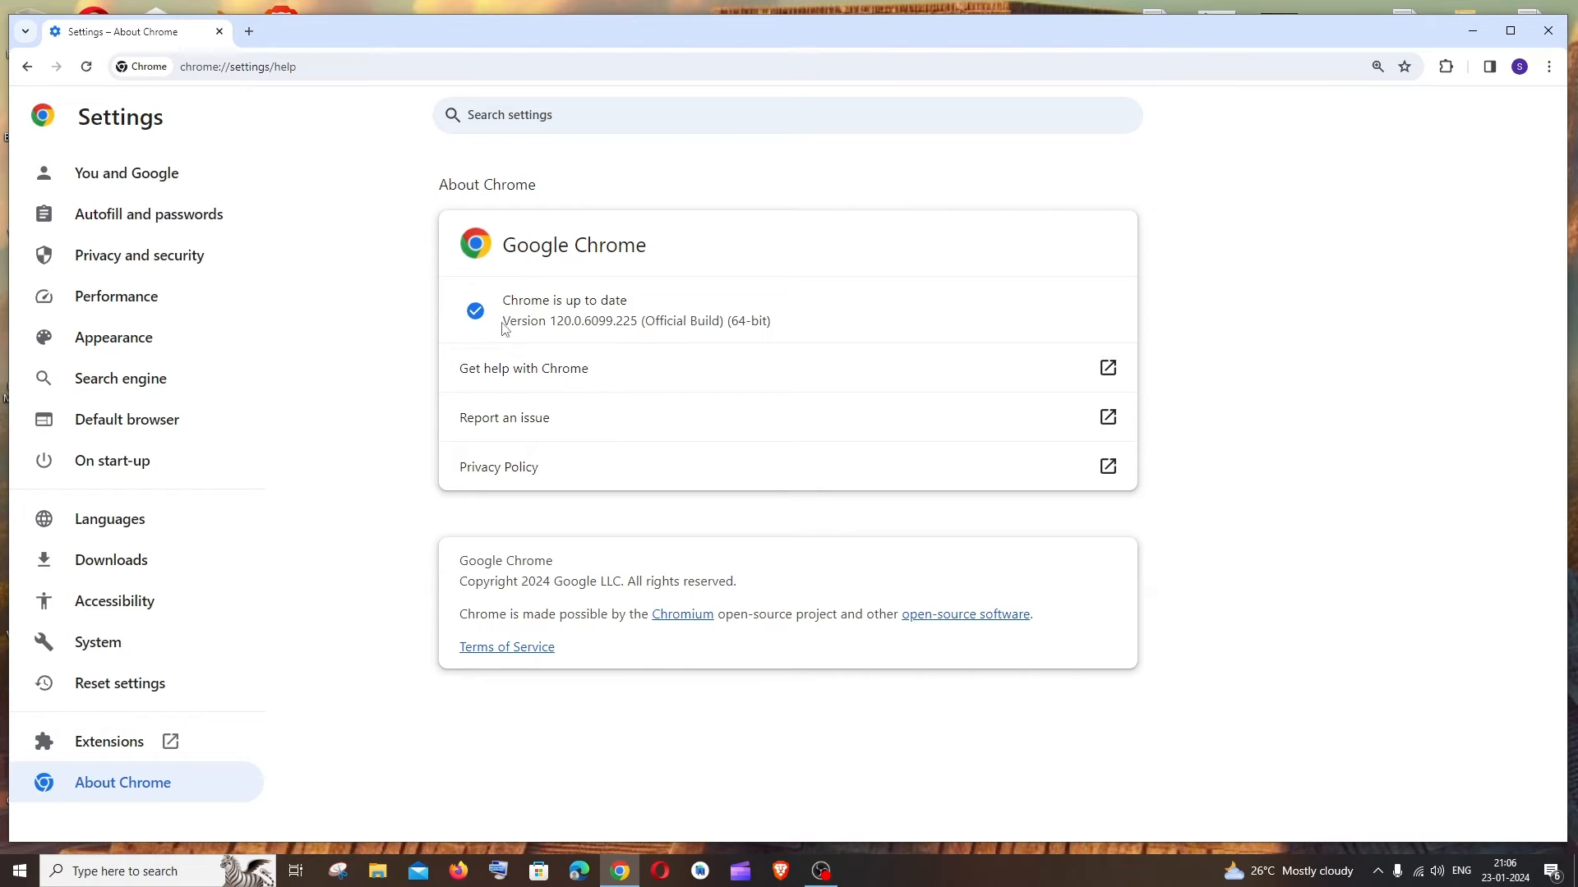
{"action": "mouse_move", "coordinate": [618, 323]}
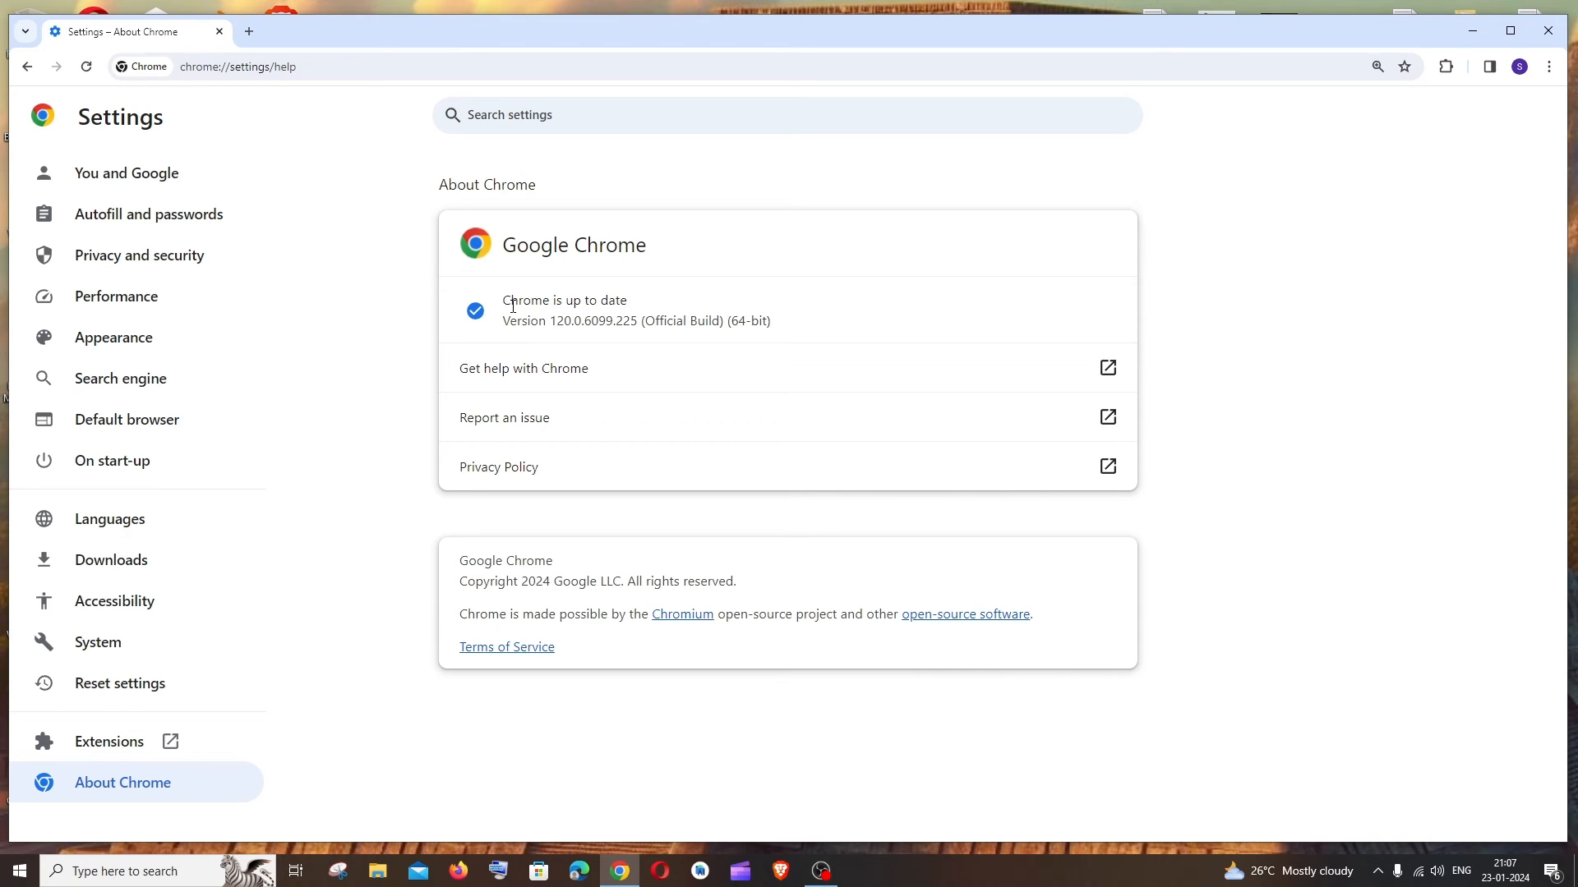
{"action": "mouse_move", "coordinate": [539, 301]}
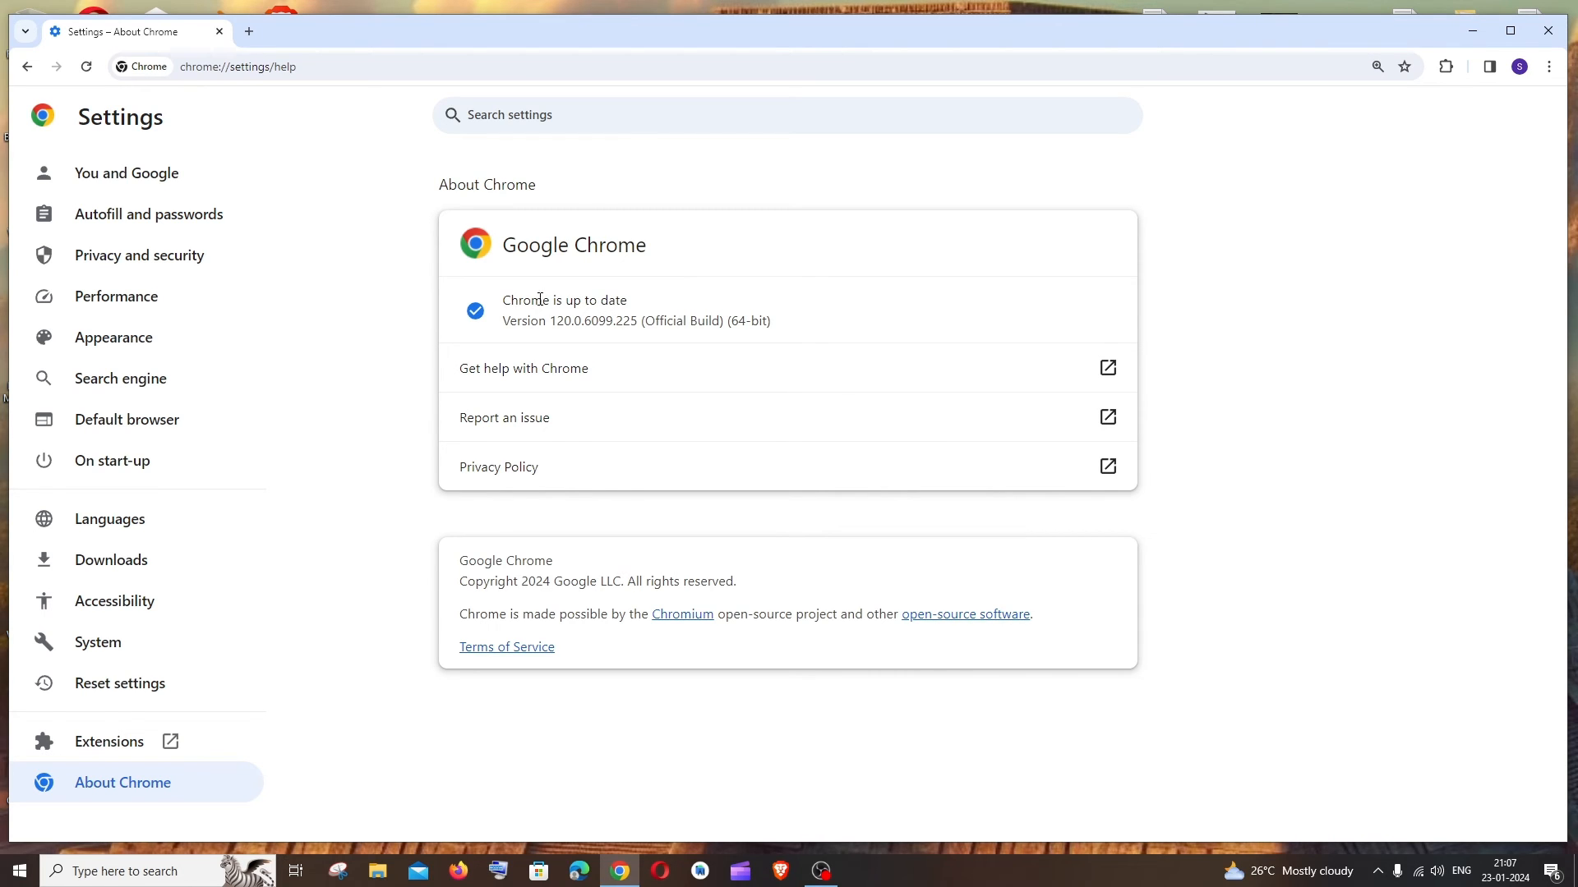